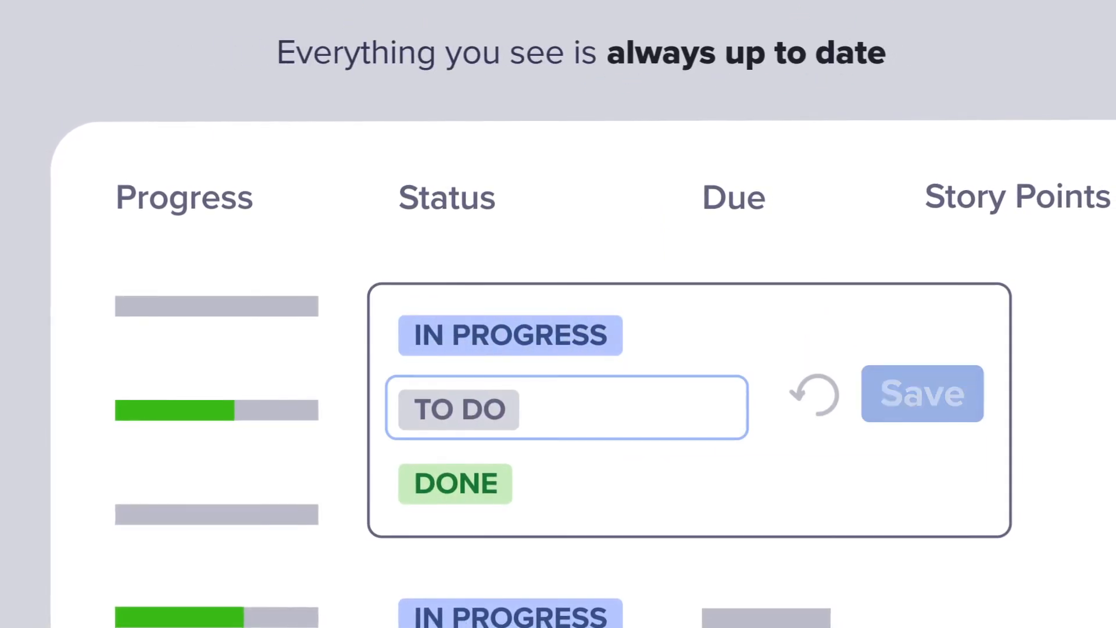
# Change the second issue's status from TO DO to DONE in the grid and save to Jira
pyautogui.click(455, 482)
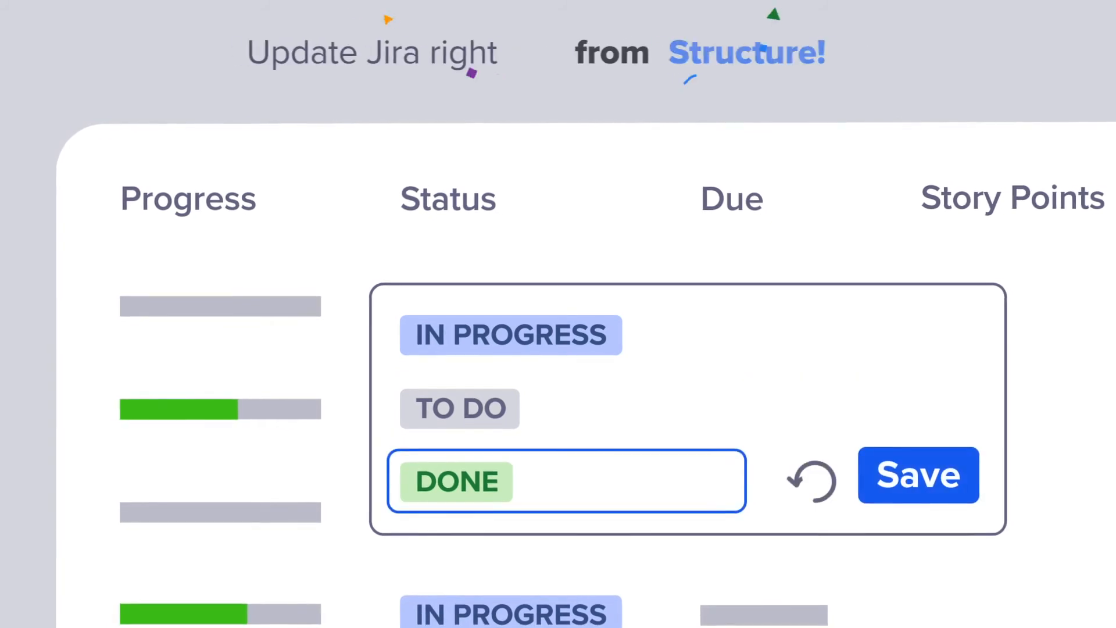
pyautogui.click(916, 475)
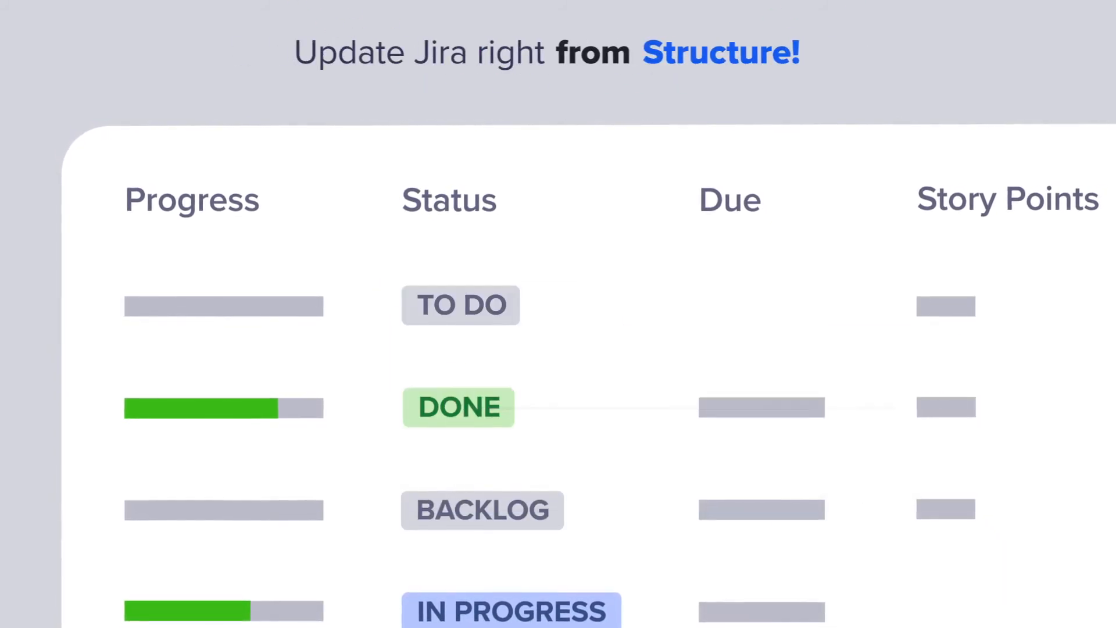